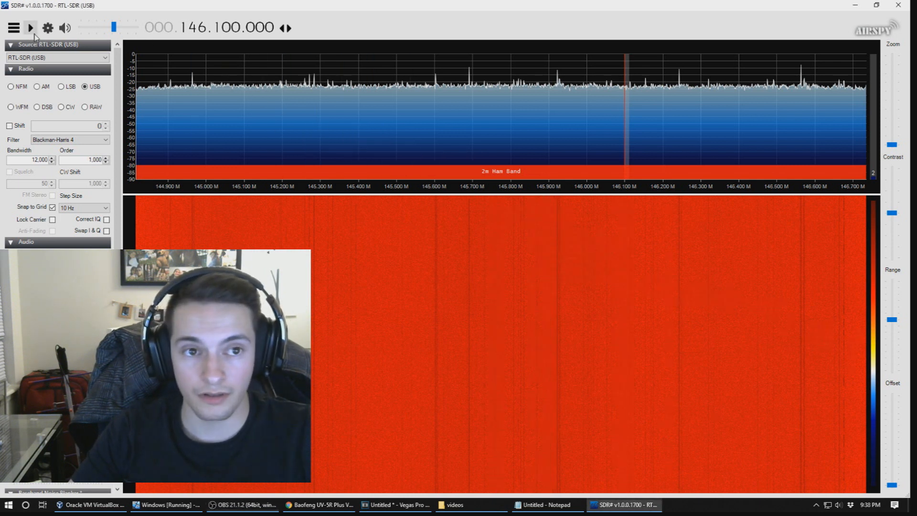
Start the RTL-SDR stream so the 146.100 MHz spectrum and waterfall update live.
{"action": "left_click", "coordinate": [30, 28]}
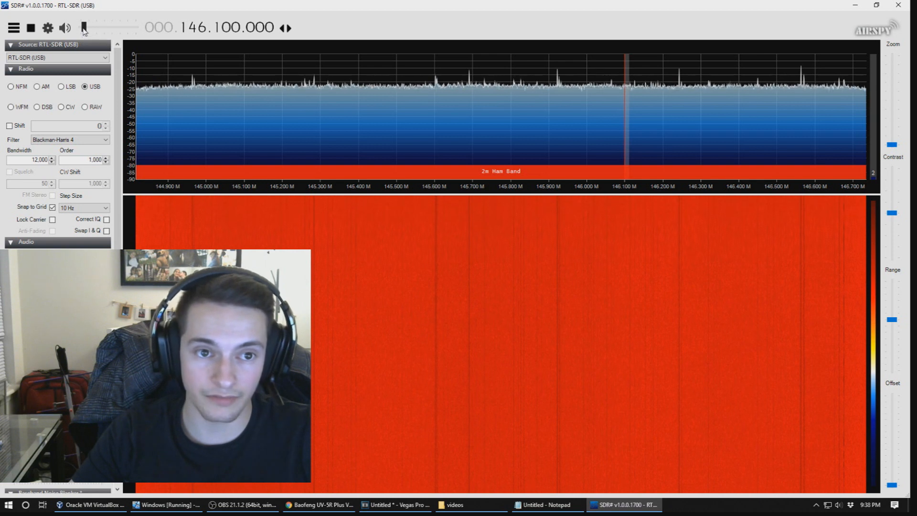
Raise the audio volume, let the signal burst show in the waterfall, then stop reception.
{"action": "left_click_drag", "start_coordinate": [82, 28], "coordinate": [113, 27]}
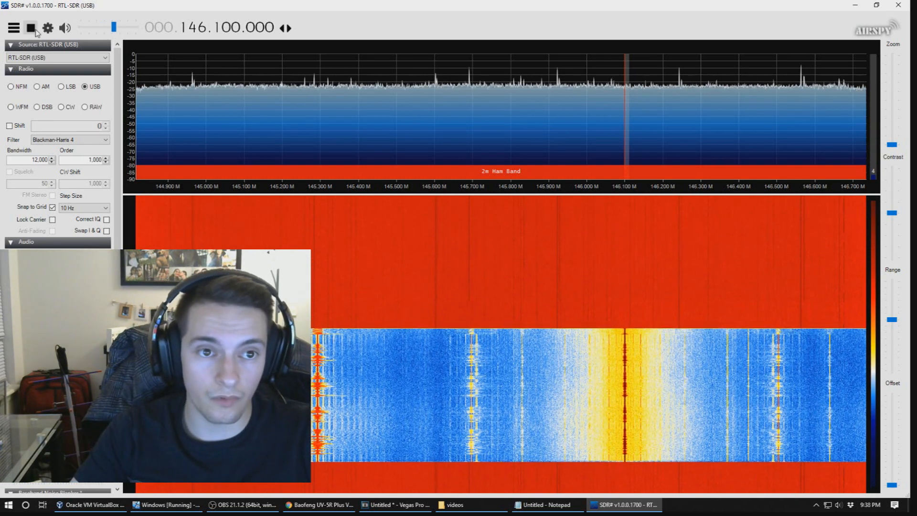
{"action": "left_click", "coordinate": [30, 28]}
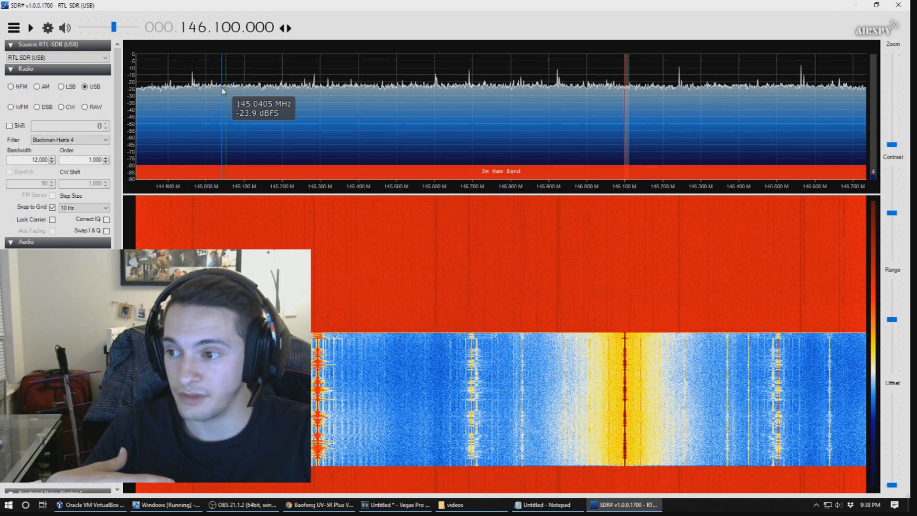